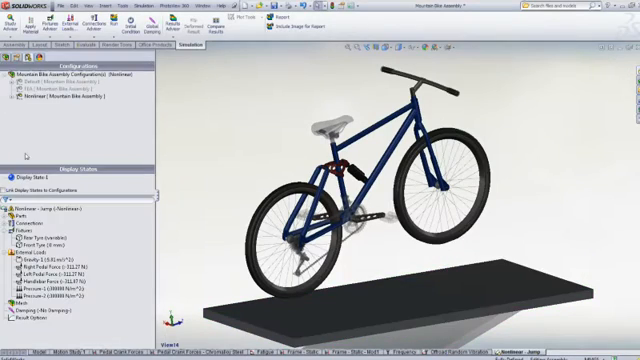
Bring up the context menu for an entry in the bicycle assembly's design tree.
{"action": "right_click", "coordinate": [28, 216]}
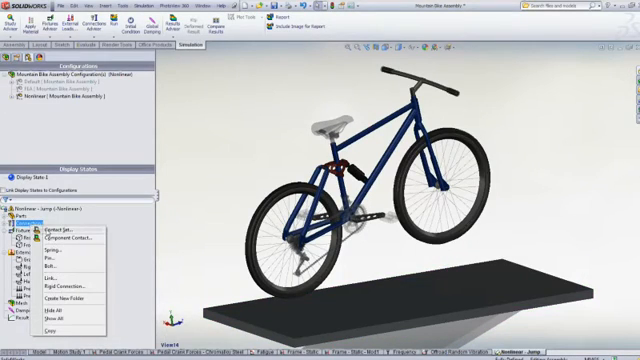